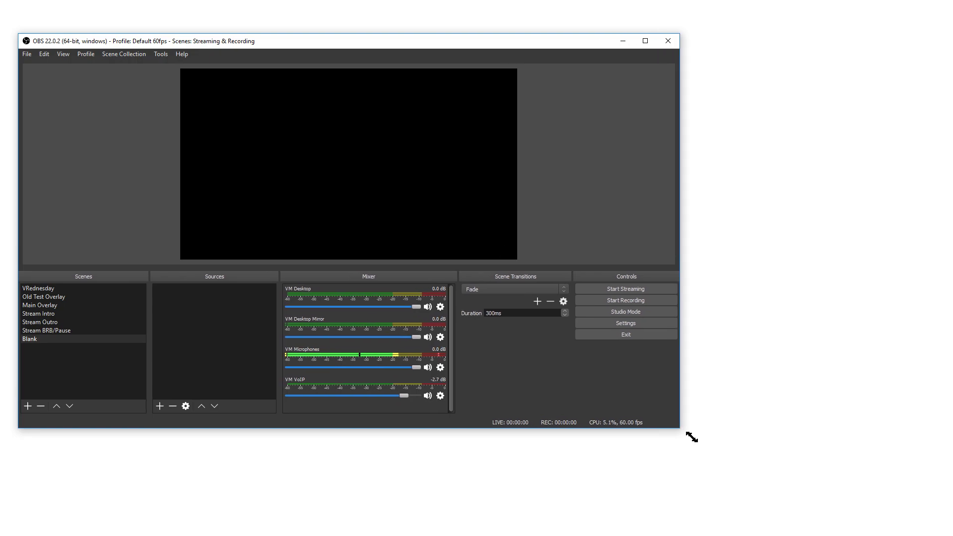
Enlarge the OBS window and briefly open then dismiss the VM Desktop gear menu
left_click_drag(691, 437, 795, 510)
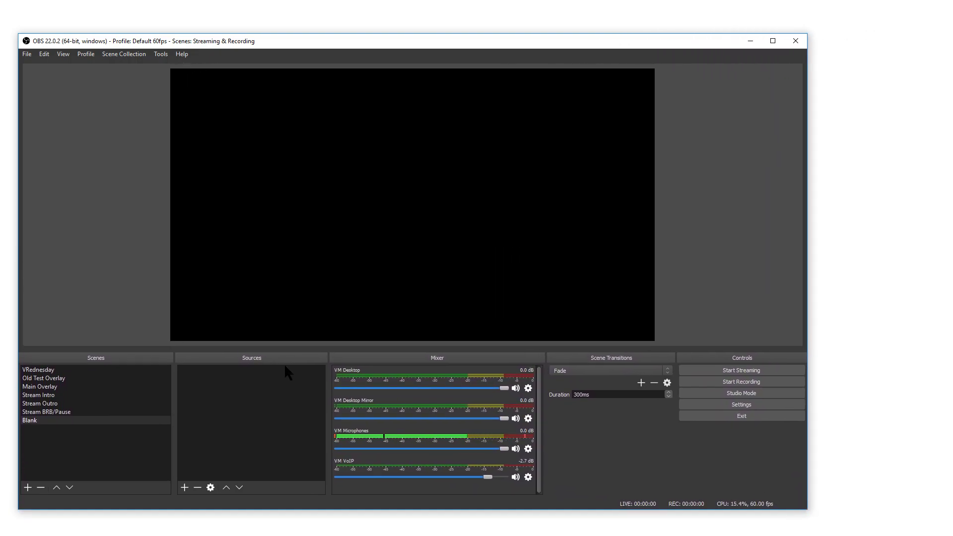
mouse_move(429, 460)
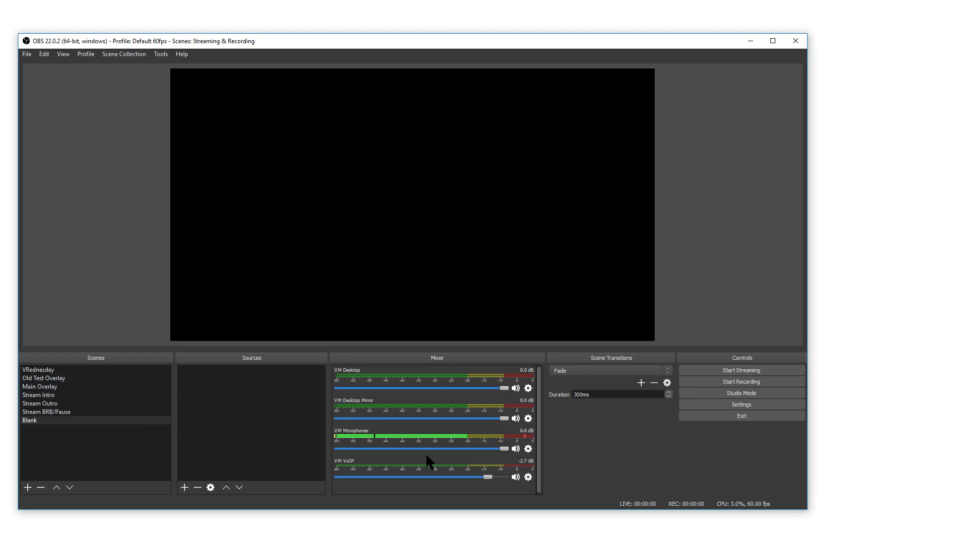
left_click(528, 388)
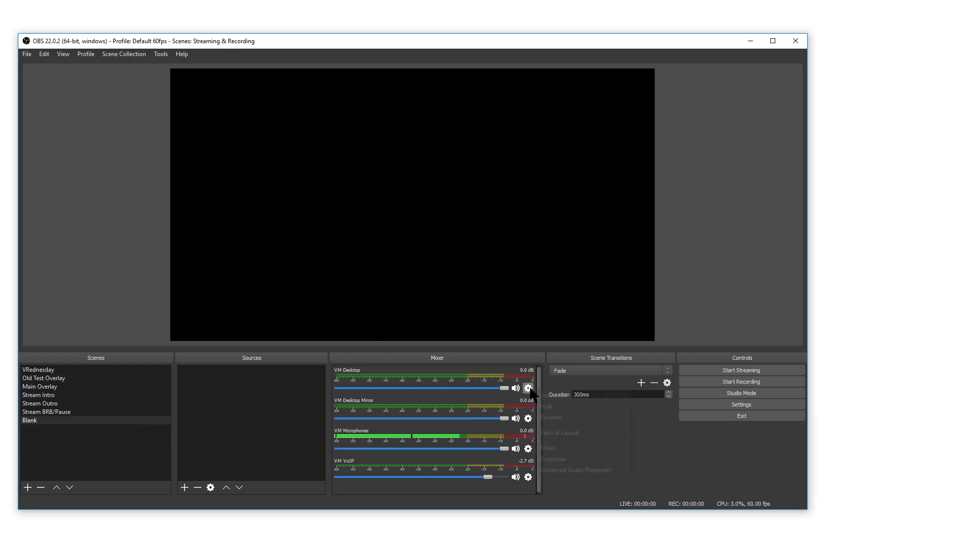
left_click(527, 388)
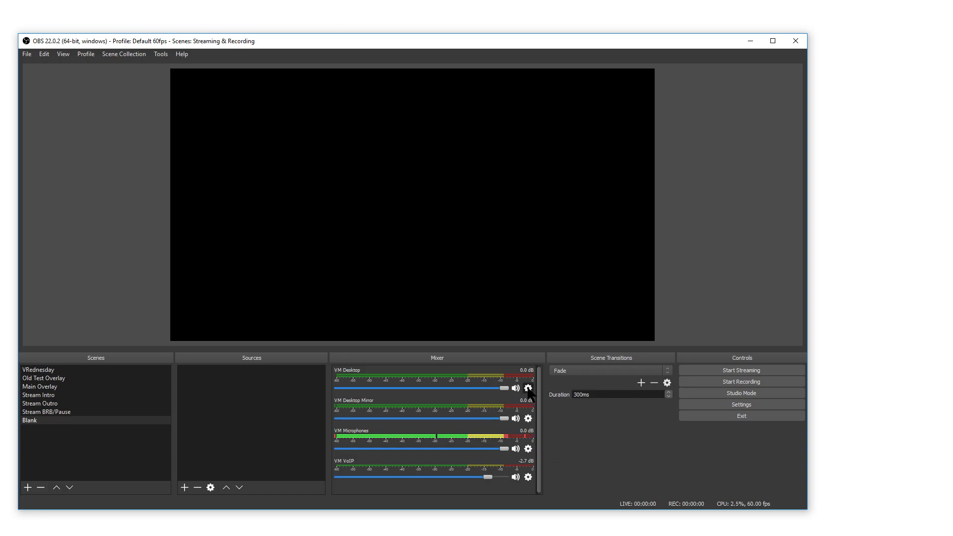
Open VM Desktop's Filters to view its Compressor (32:1, -32 dB, VM Microphones sidechain)
left_click(528, 387)
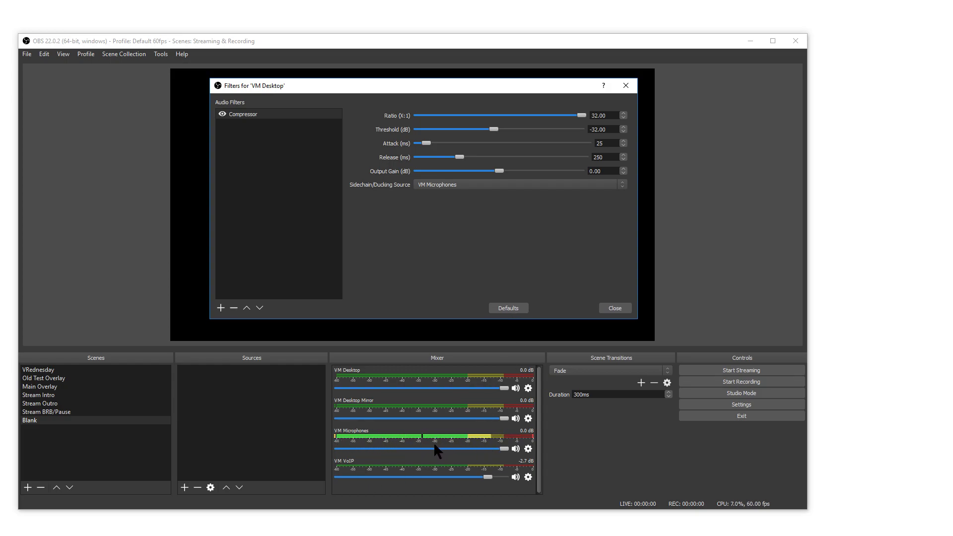
mouse_move(463, 151)
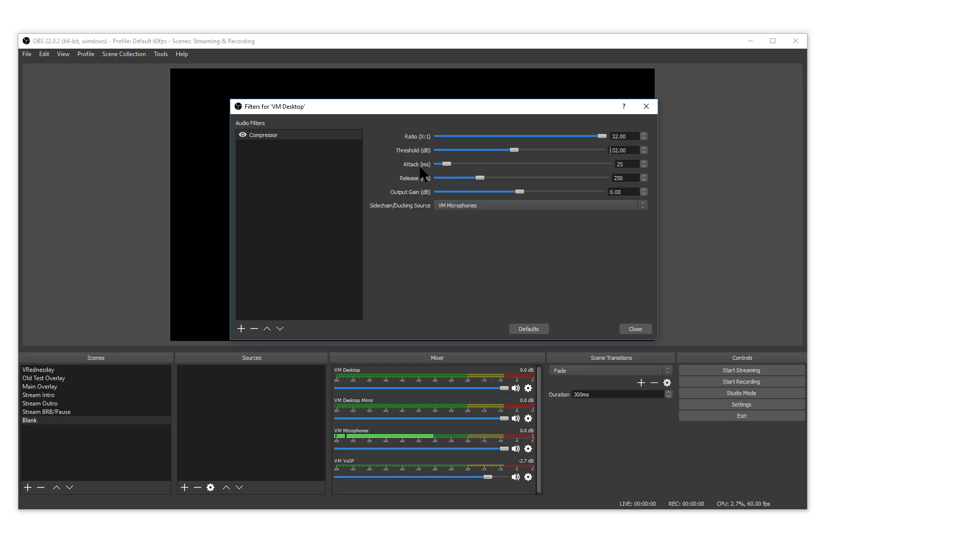
mouse_move(601, 175)
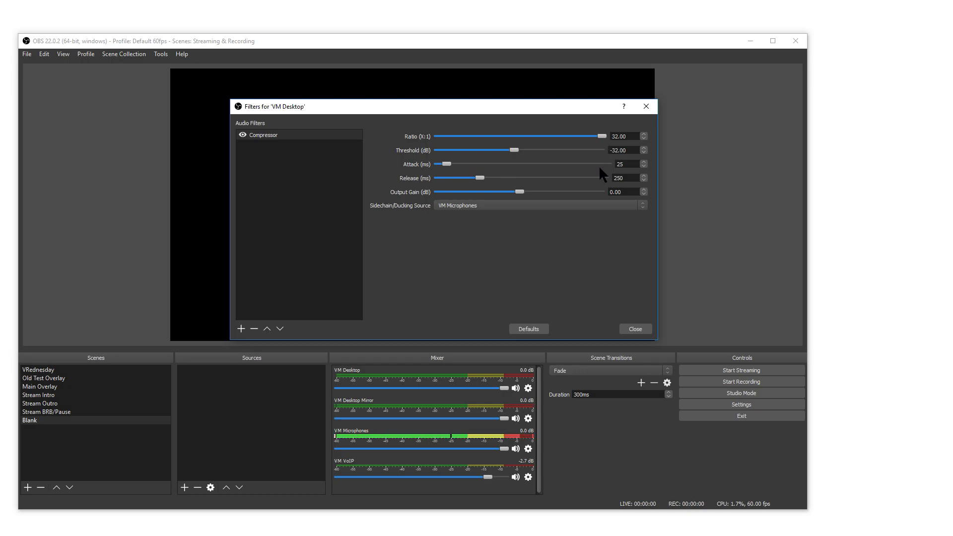
left_click(623, 165)
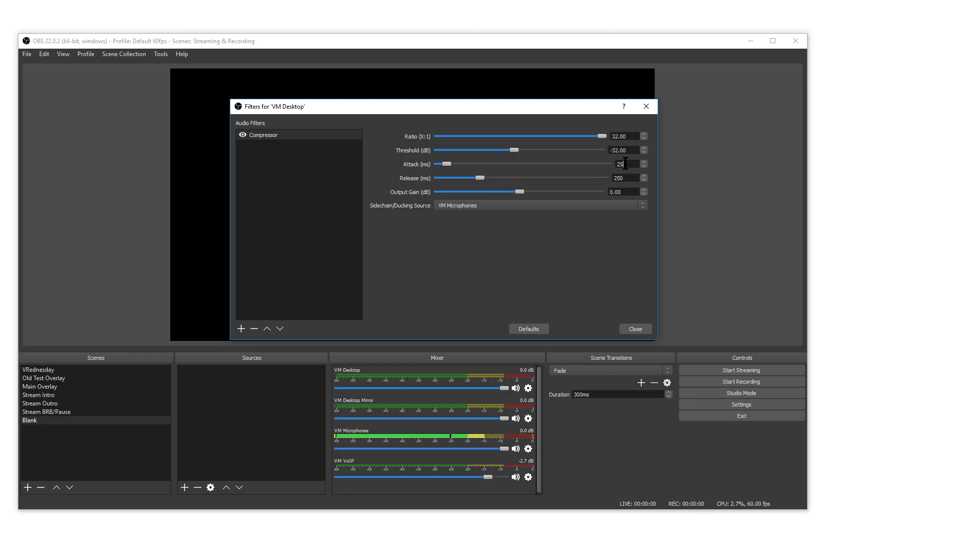
triple_click(622, 164)
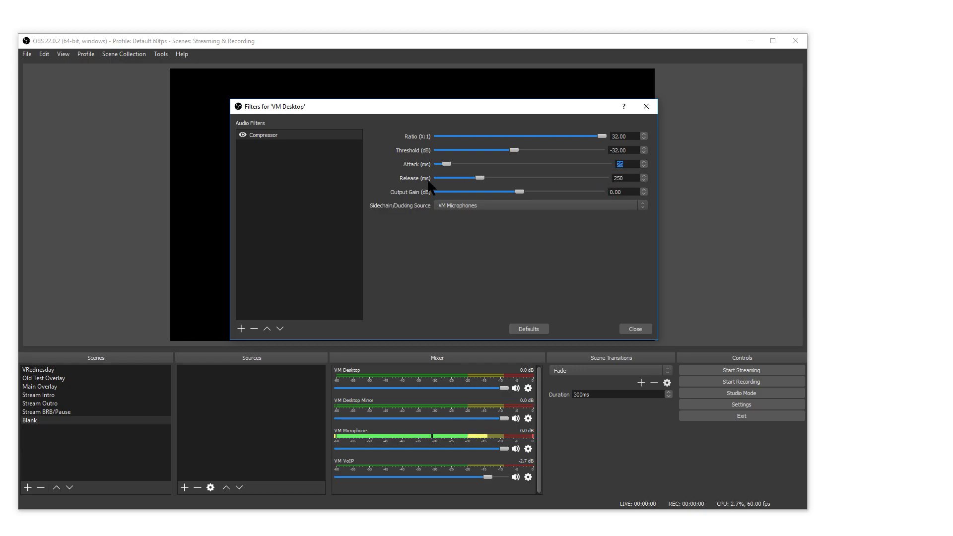
mouse_move(631, 167)
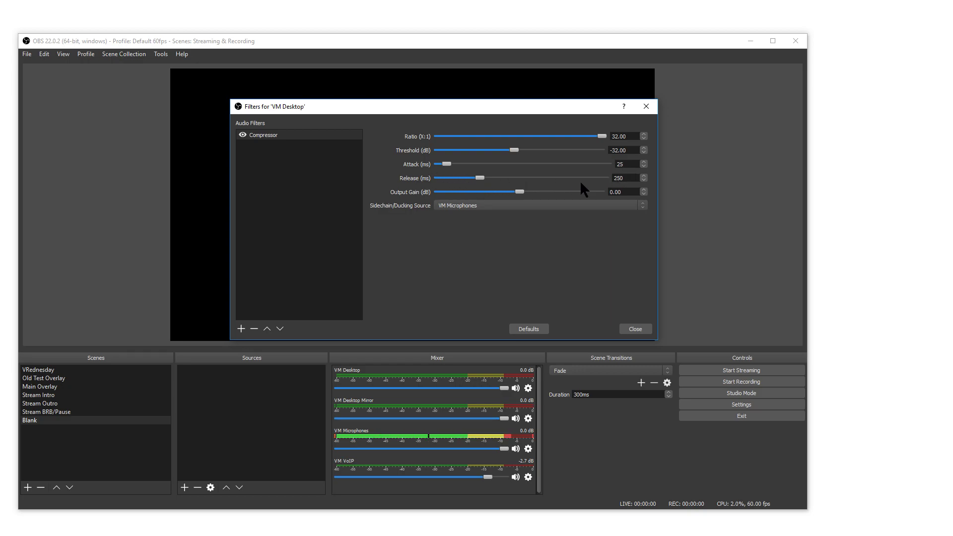
left_click(623, 178)
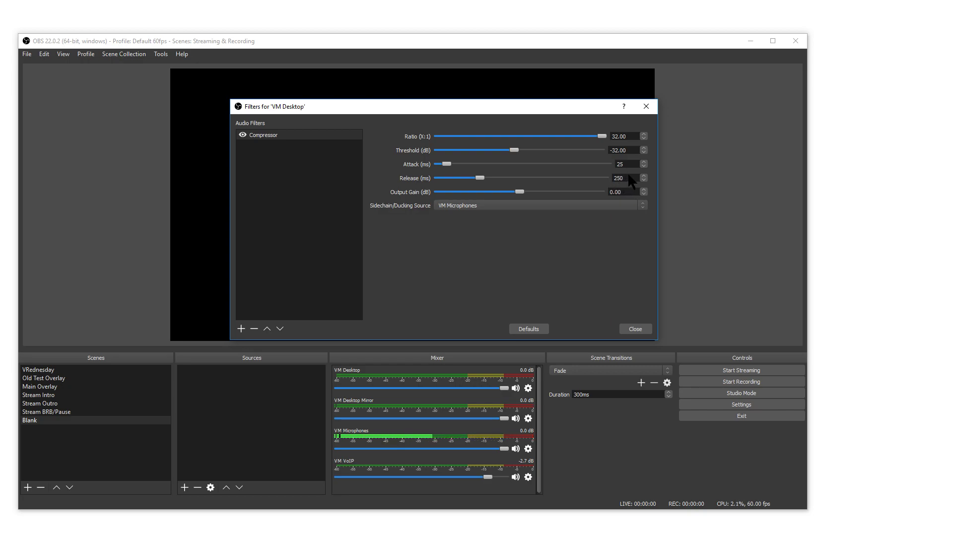
left_click(620, 178)
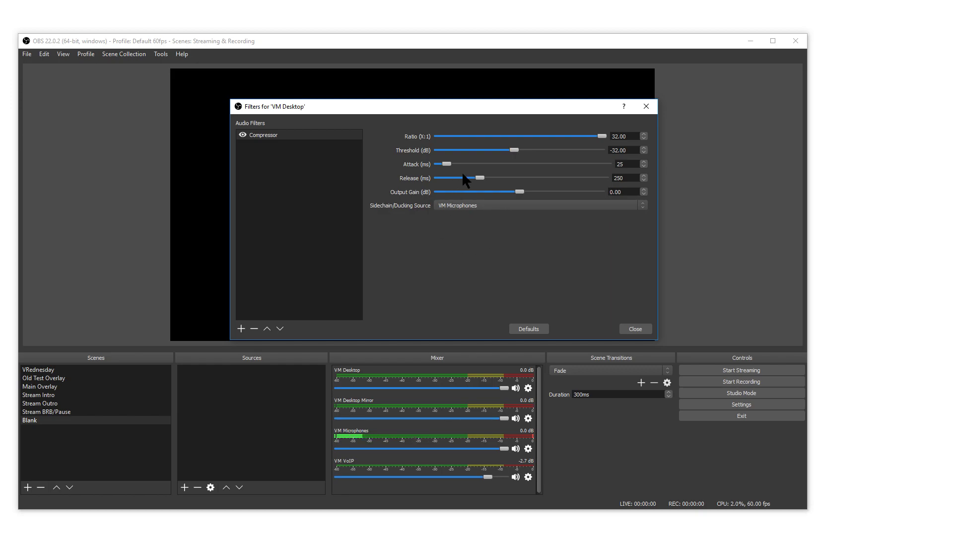
mouse_move(517, 178)
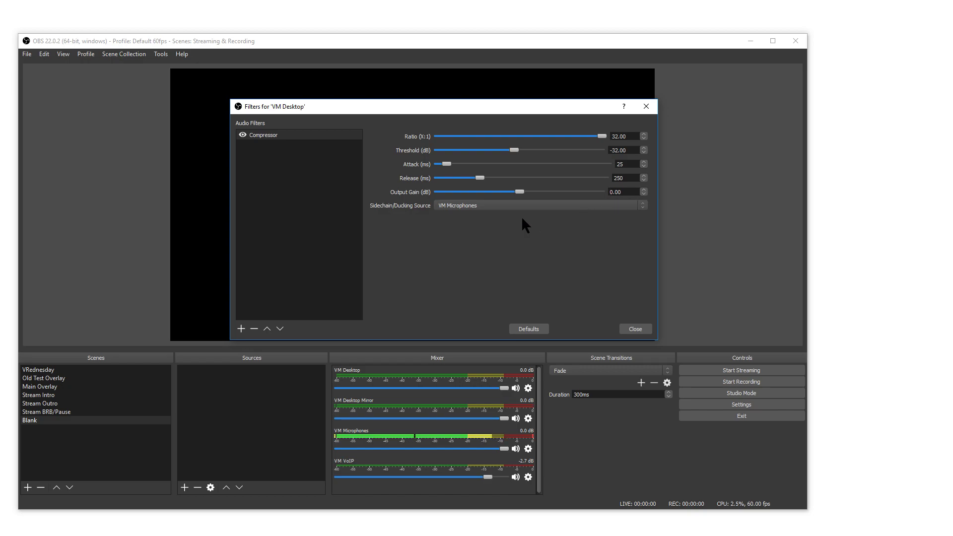
Reselect VM Microphones in the Sidechain/Ducking Source dropdown
left_click(537, 205)
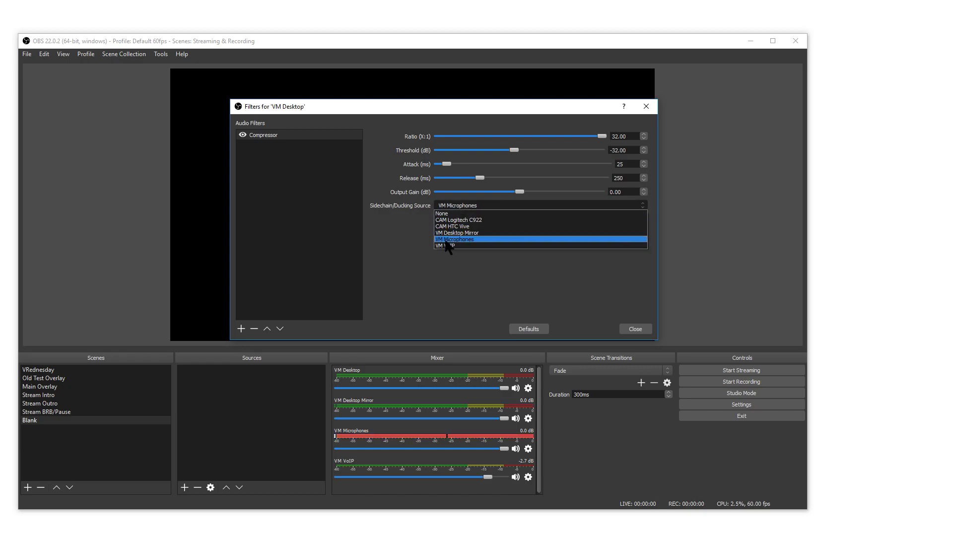
left_click(455, 239)
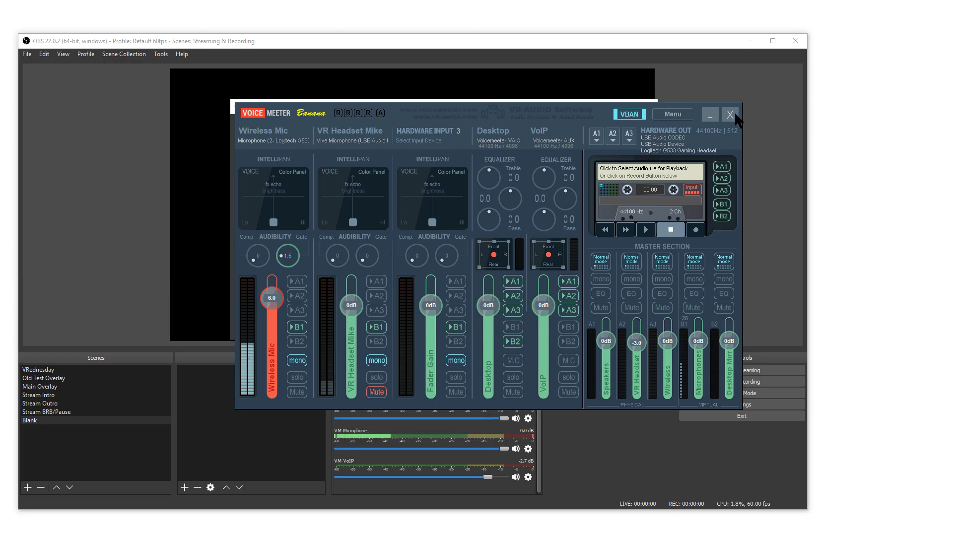
Set the Wireless Mic fader to 3.0 dB and minimize the YouTube Chrome window
left_click(730, 114)
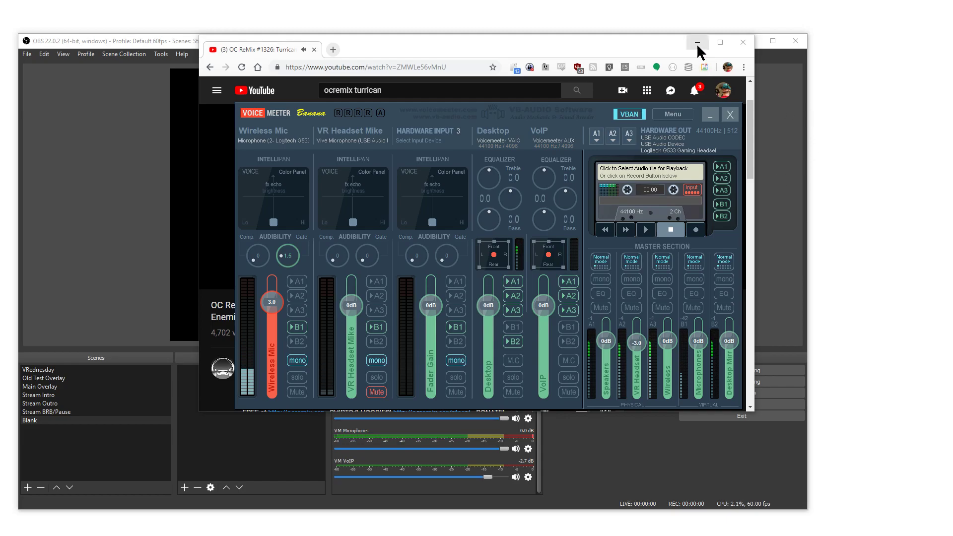
left_click(697, 42)
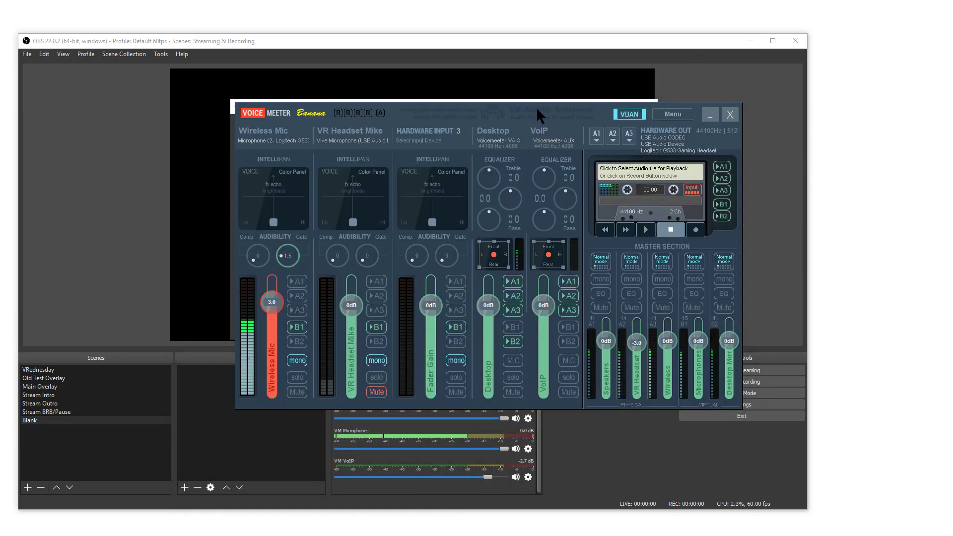